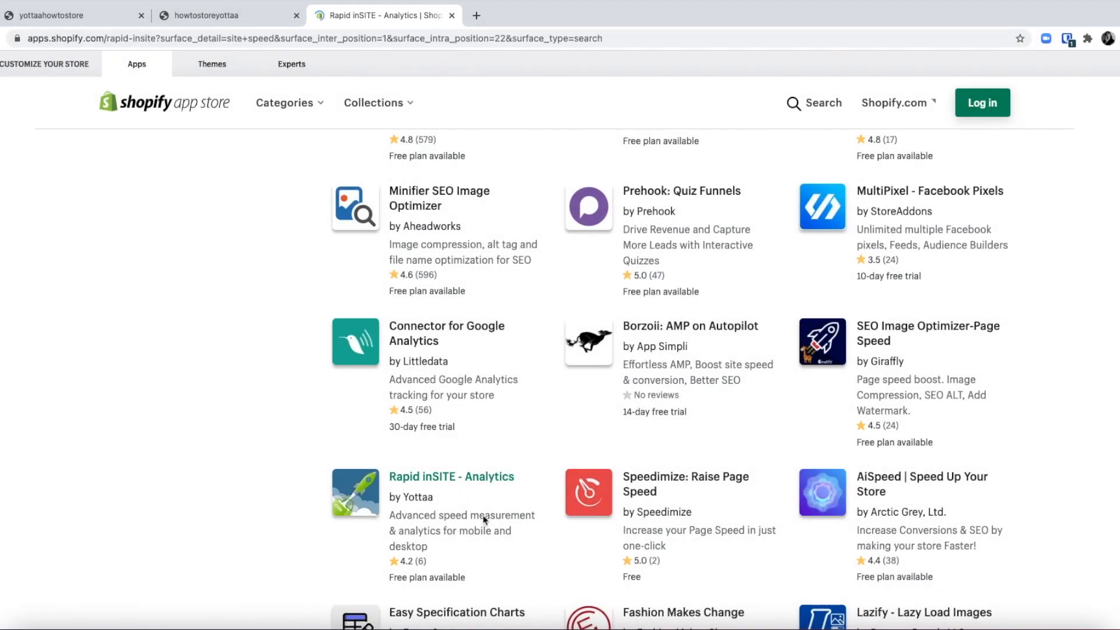
Open the Rapid inSITE - Analytics by Yottaa listing from the app search results.
{"action": "left_click", "coordinate": [451, 476]}
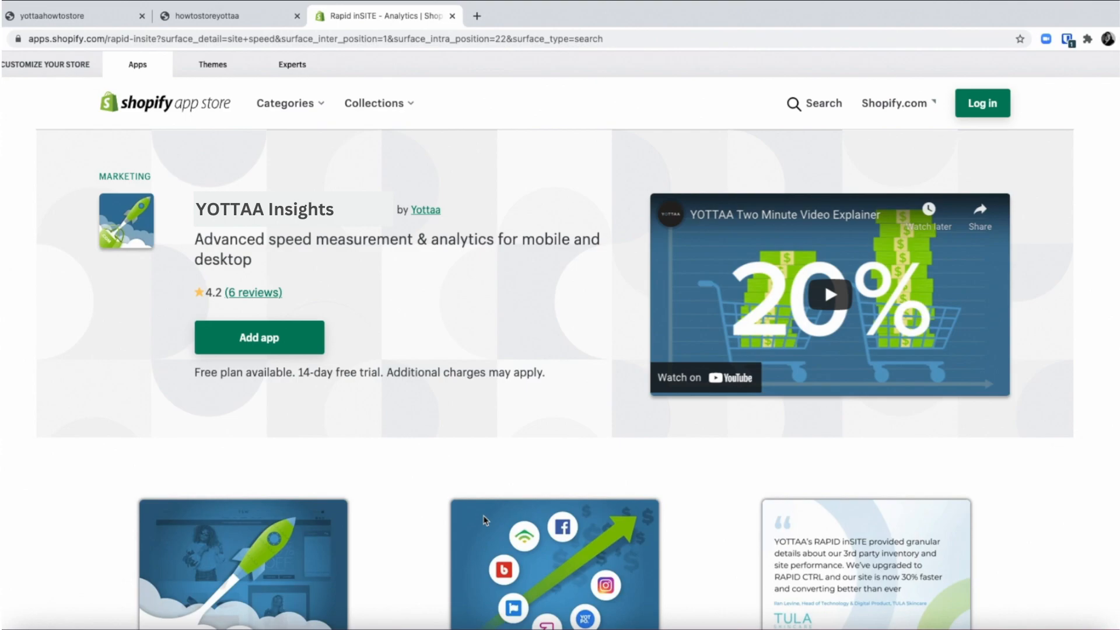
{"action": "left_click", "coordinate": [259, 337]}
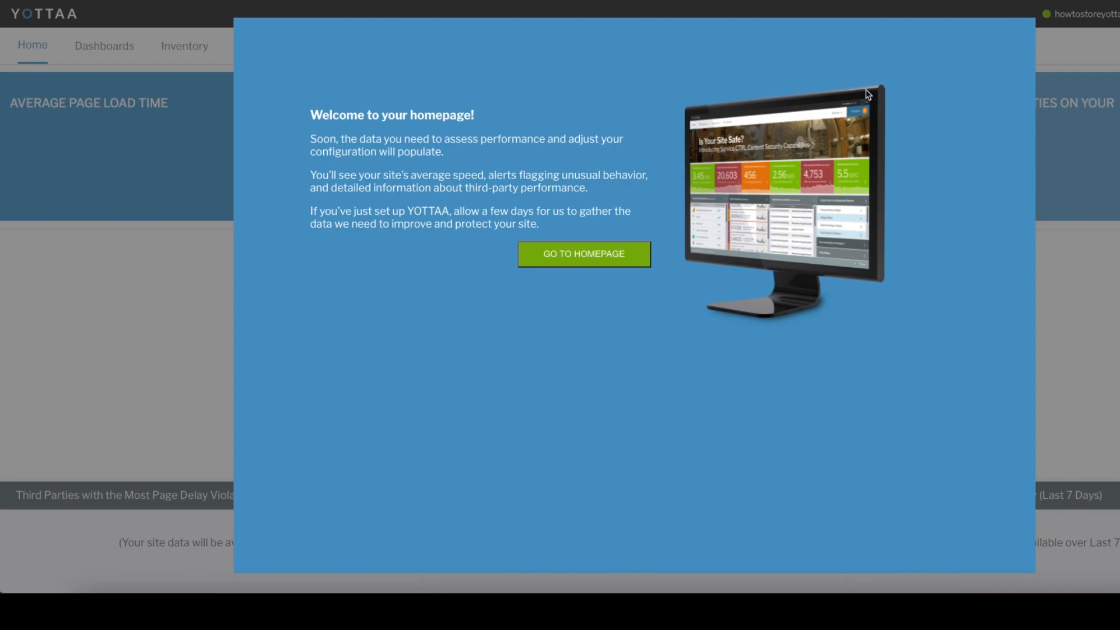
Choose GO TO HOMEPAGE in the welcome popup to reach the empty dashboard.
{"action": "left_click", "coordinate": [584, 254]}
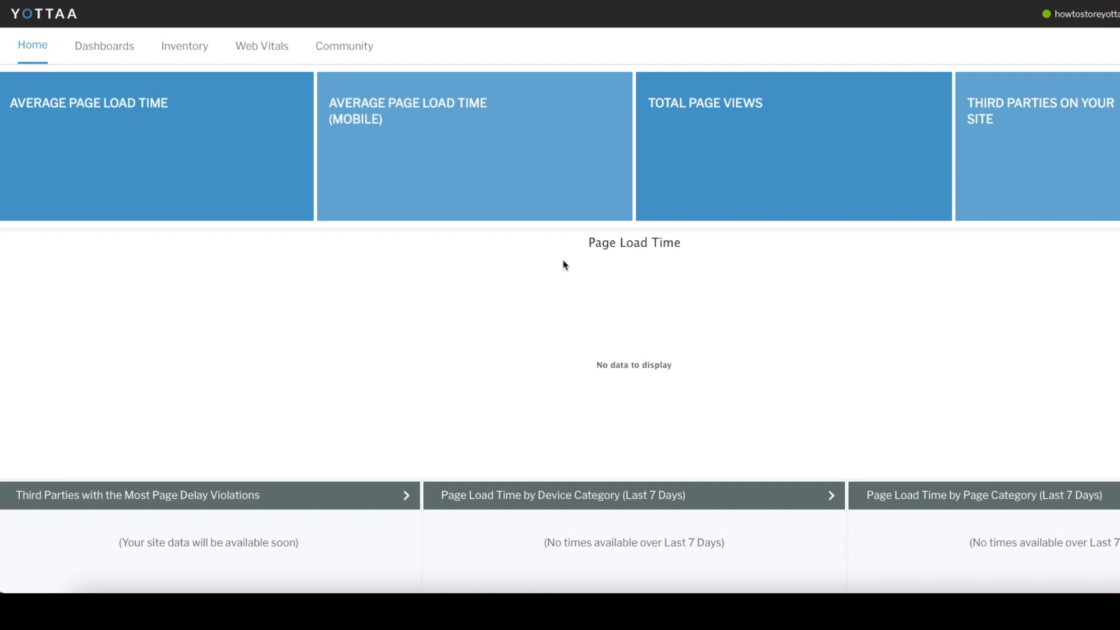
{"action": "mouse_move", "coordinate": [624, 331]}
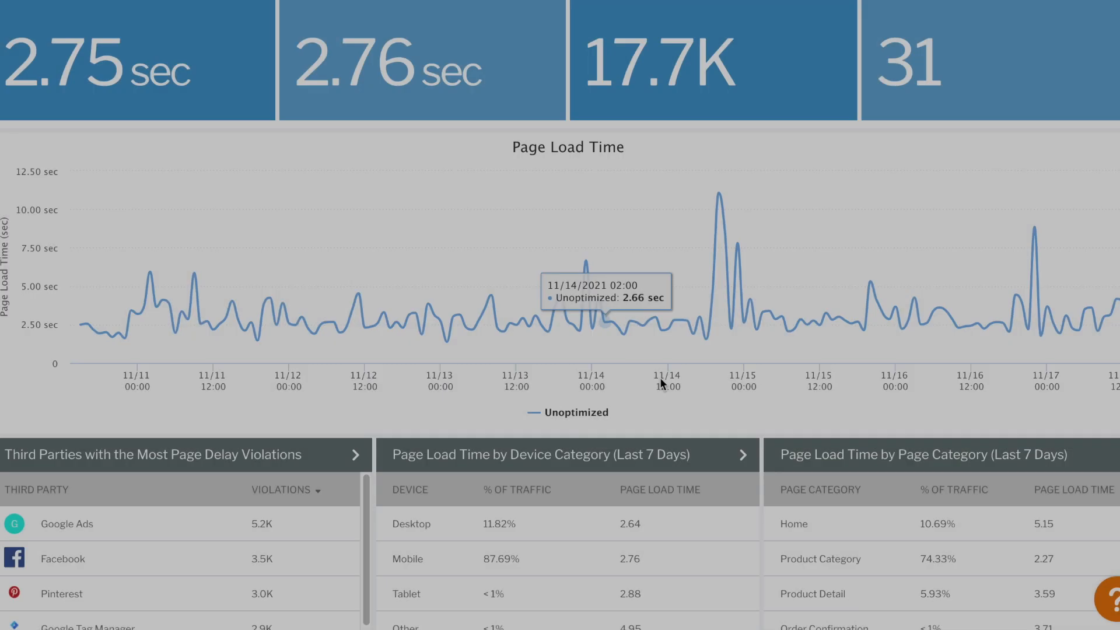
Open Inventory > Service Flow to see the third-party waterfall of 28 services.
{"action": "left_click", "coordinate": [215, 20]}
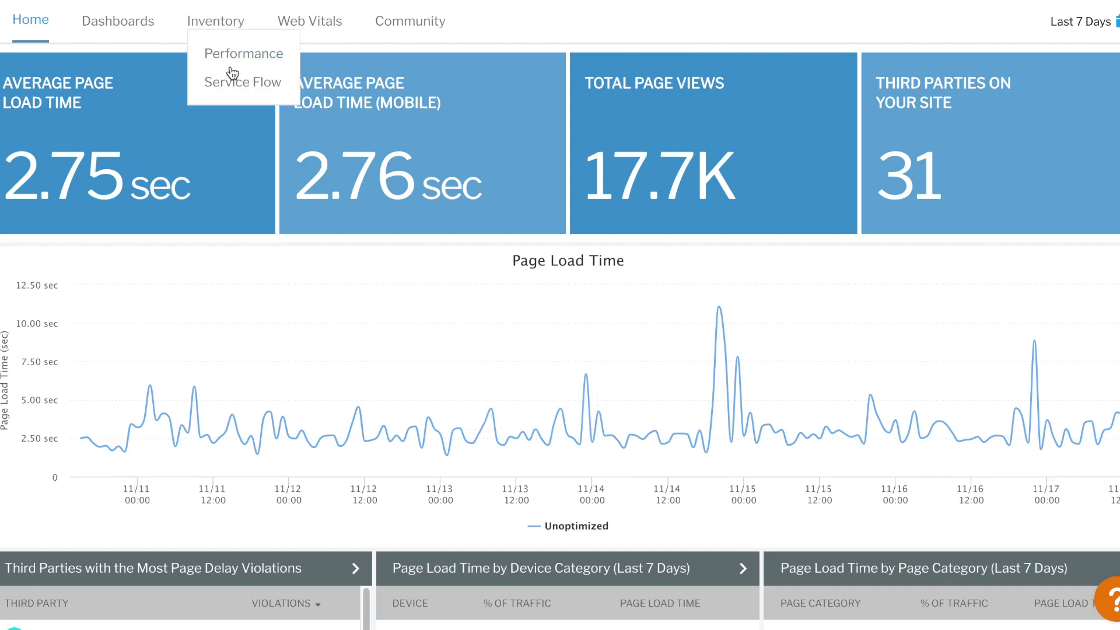
{"action": "left_click", "coordinate": [242, 82]}
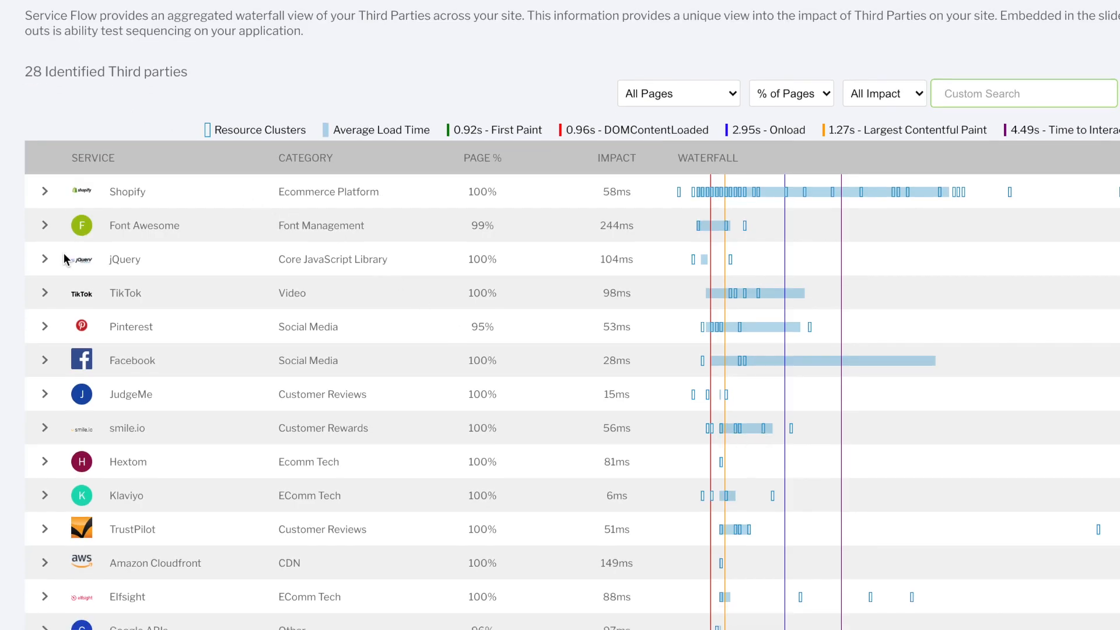
Scroll through the Service Flow table, then show the Dashboards menu list.
{"action": "scroll", "scroll_direction": "down", "scroll_amount": 3}
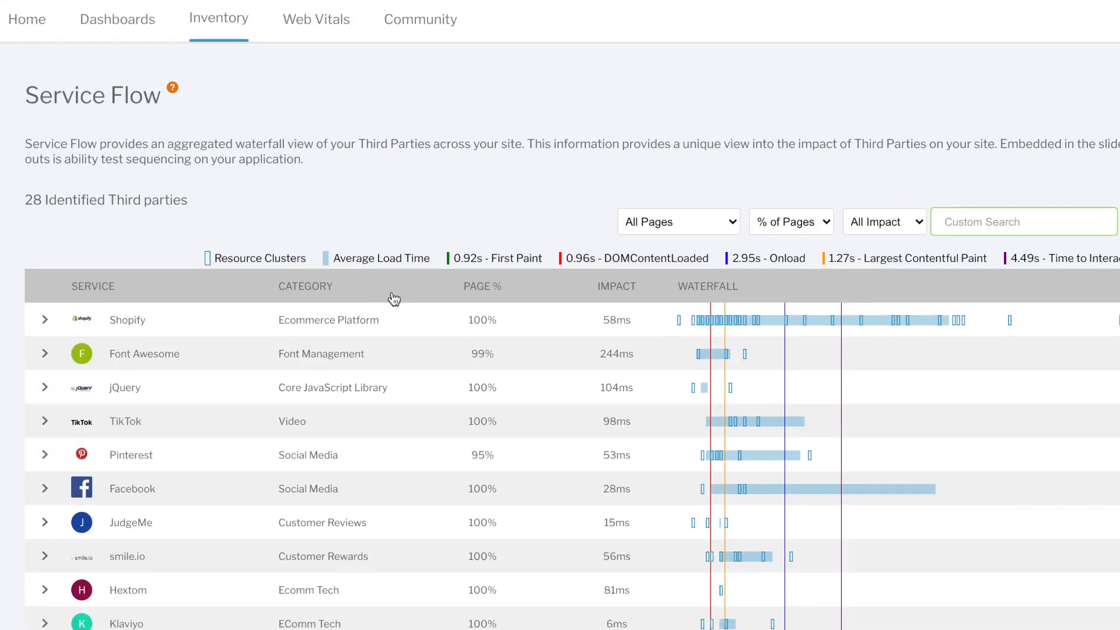
{"action": "left_click", "coordinate": [116, 20]}
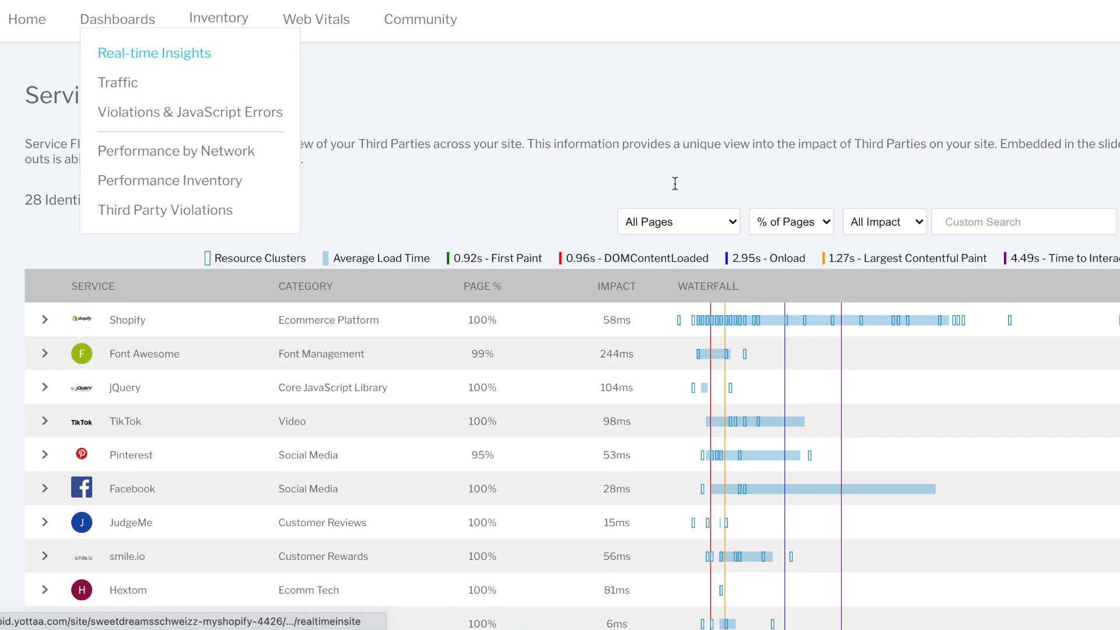
Open the Real-time Insights dashboard and scroll its page-view and load data.
{"action": "left_click", "coordinate": [154, 53]}
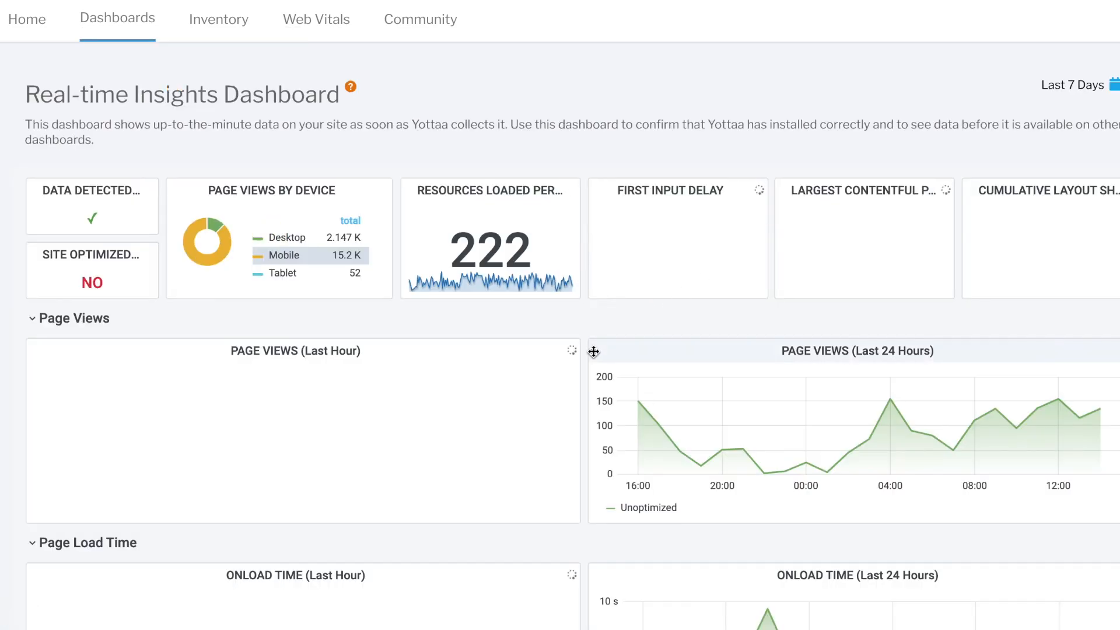
{"action": "scroll", "scroll_direction": "down", "scroll_amount": 3}
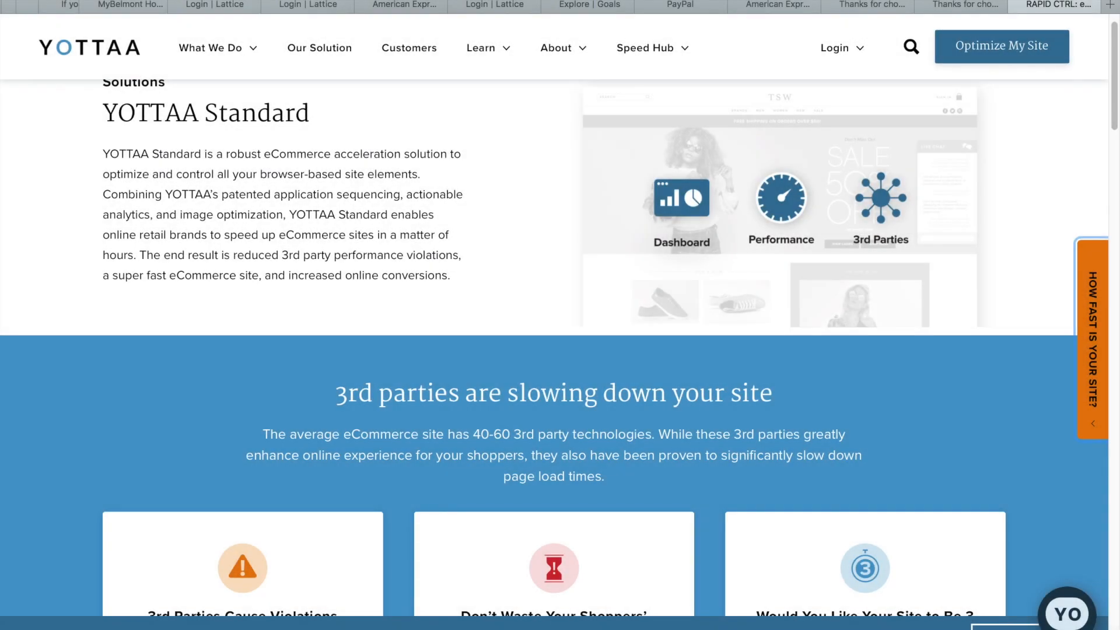
{"action": "scroll", "scroll_direction": "down", "scroll_amount": 3}
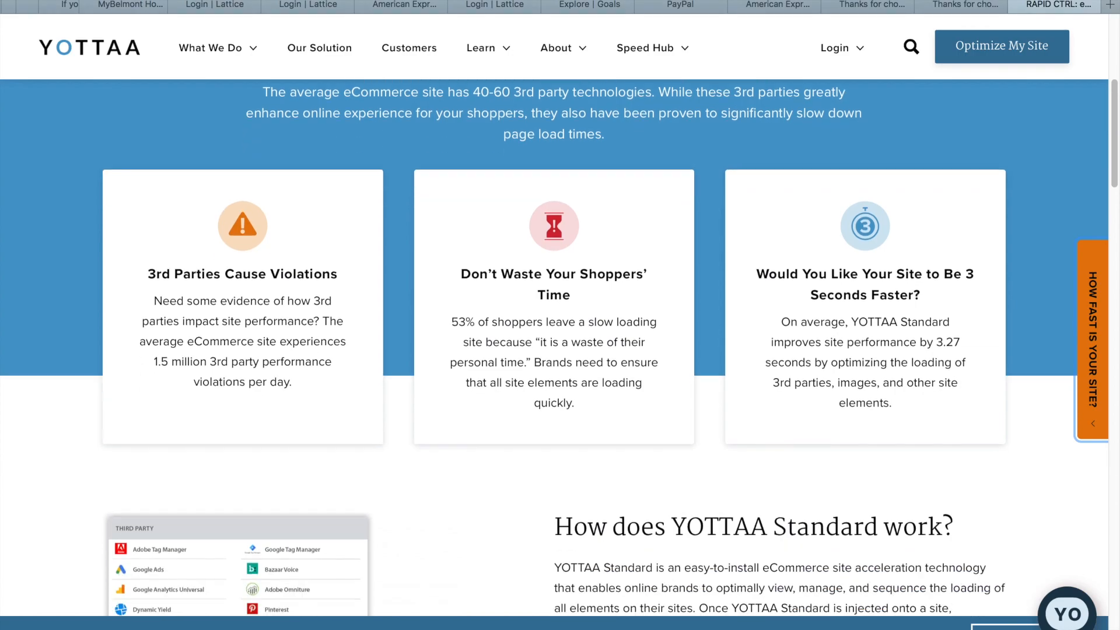
{"action": "scroll", "scroll_direction": "down", "scroll_amount": 3}
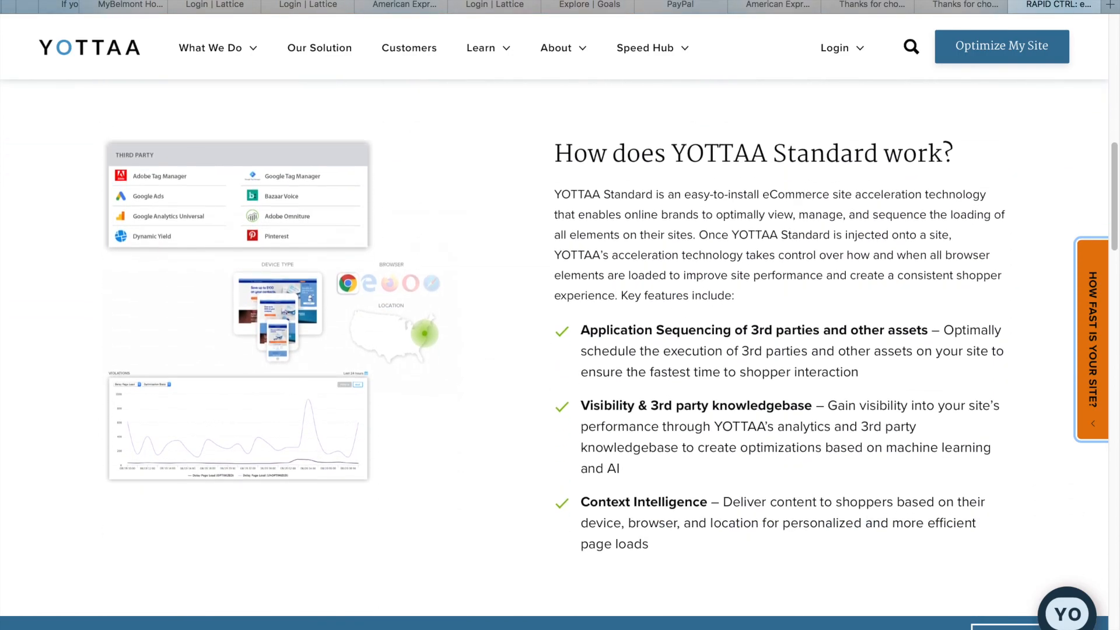
{"action": "scroll", "scroll_direction": "down", "scroll_amount": 3}
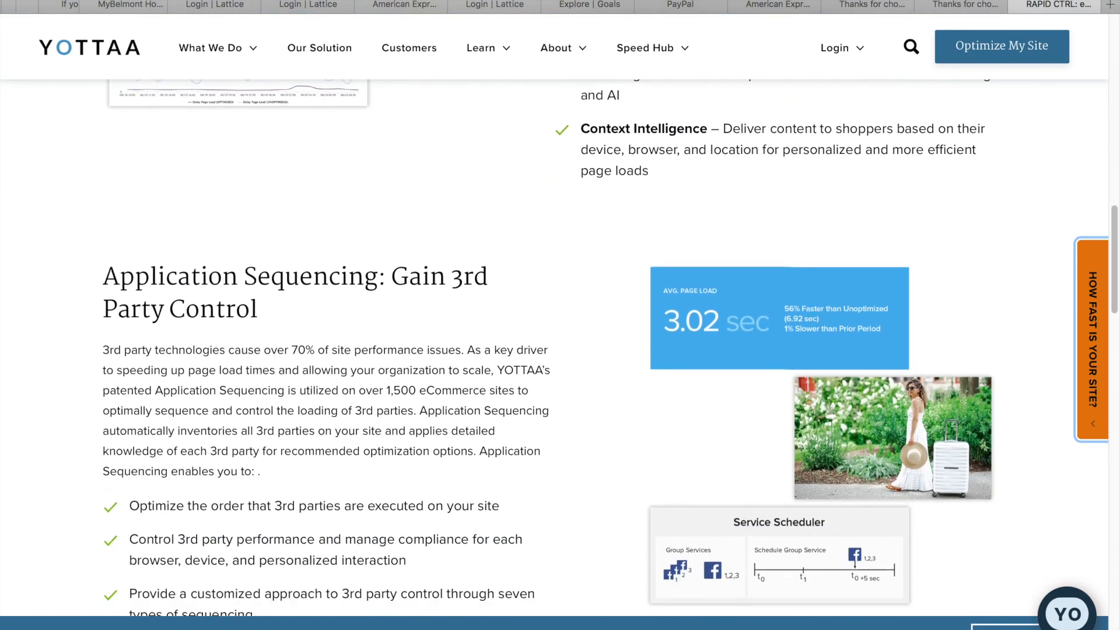
{"action": "scroll", "scroll_direction": "down", "scroll_amount": 3}
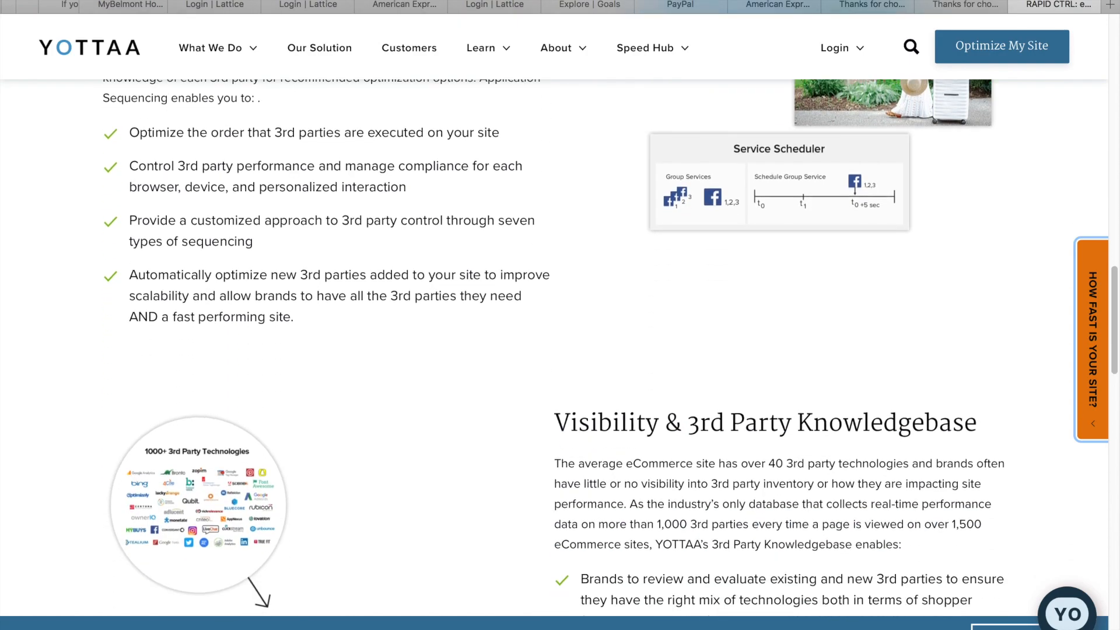
{"action": "scroll", "scroll_direction": "down", "scroll_amount": 3}
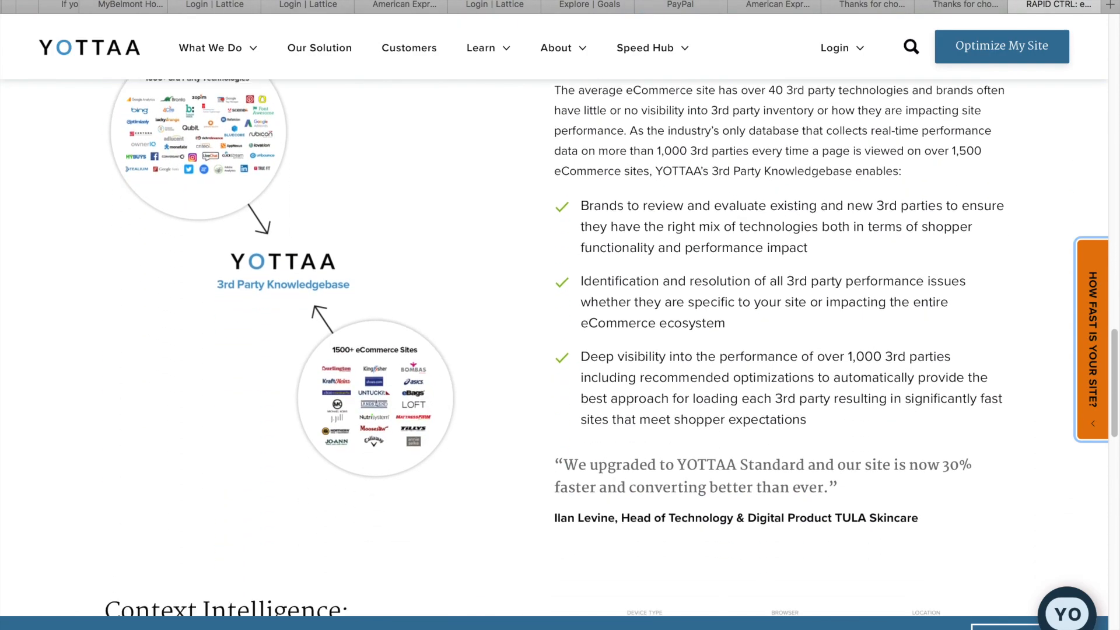
{"action": "scroll", "scroll_direction": "down", "scroll_amount": 3}
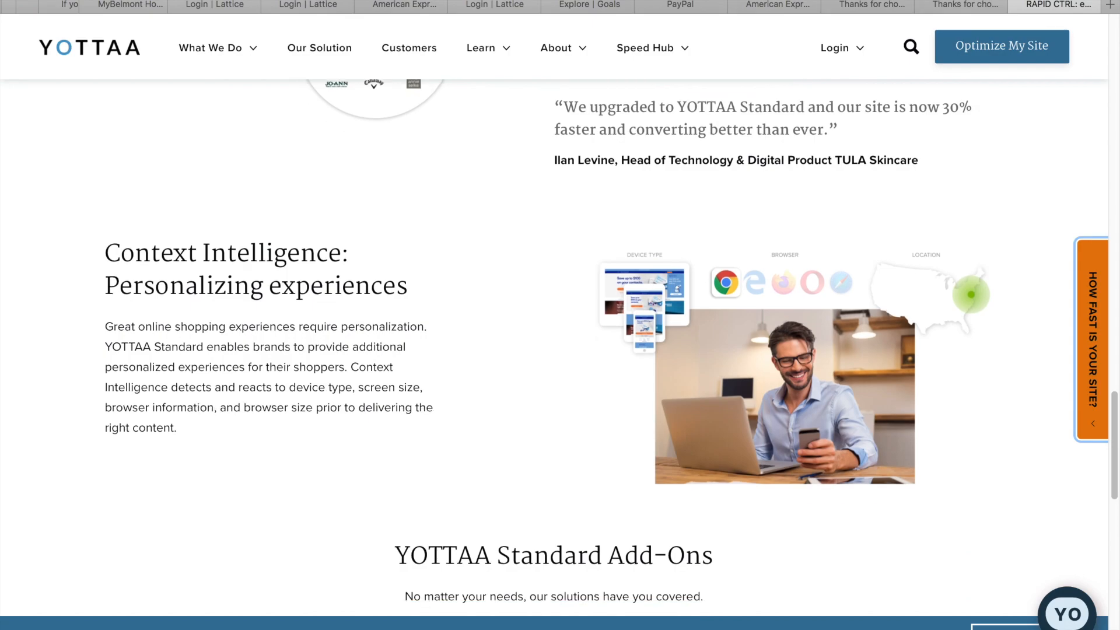
{"action": "scroll", "scroll_direction": "down", "scroll_amount": 3}
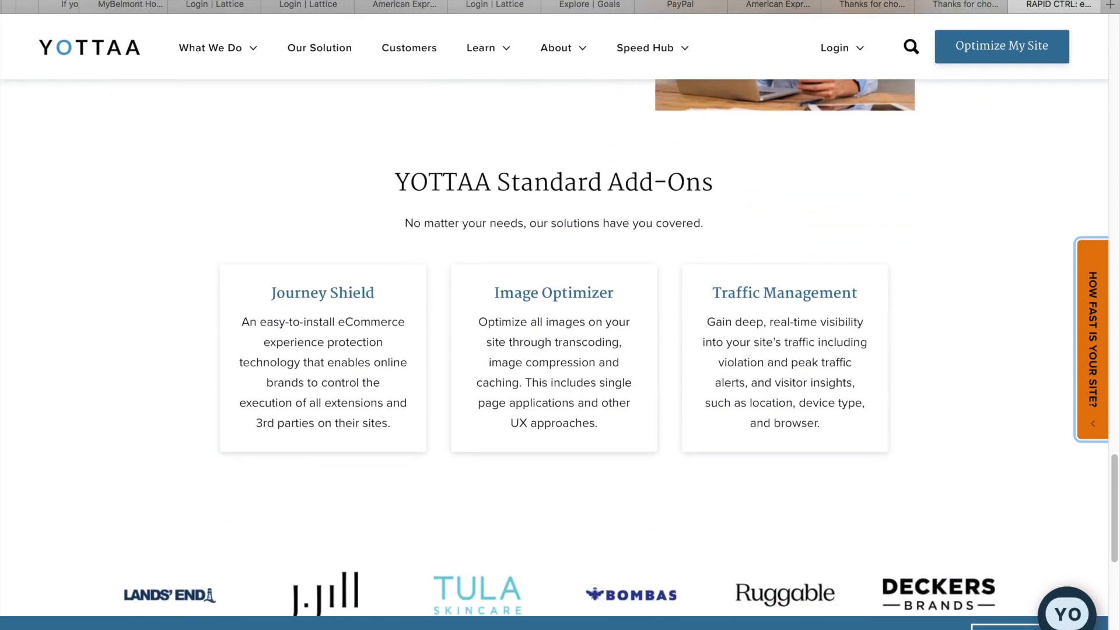